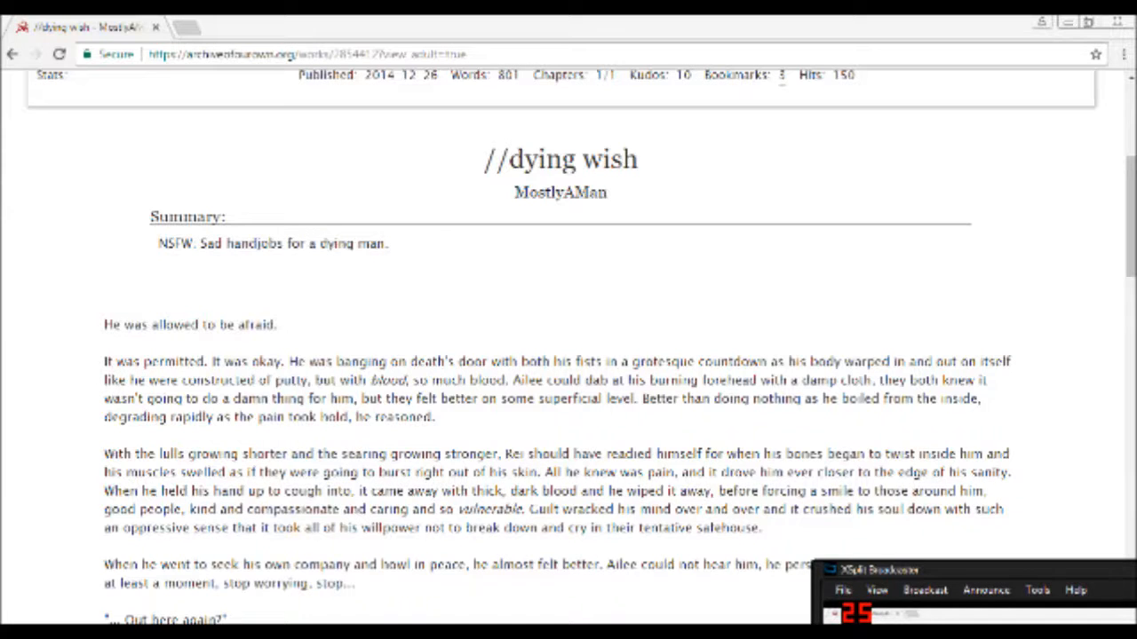
pyautogui.moveTo(28, 472)
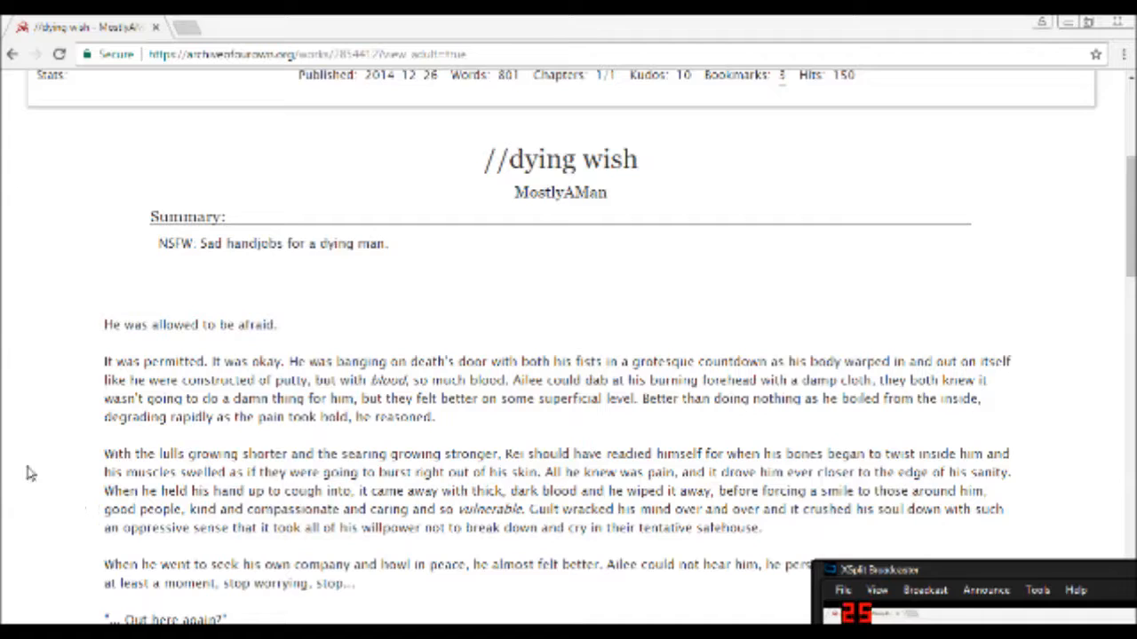
pyautogui.moveTo(56, 453)
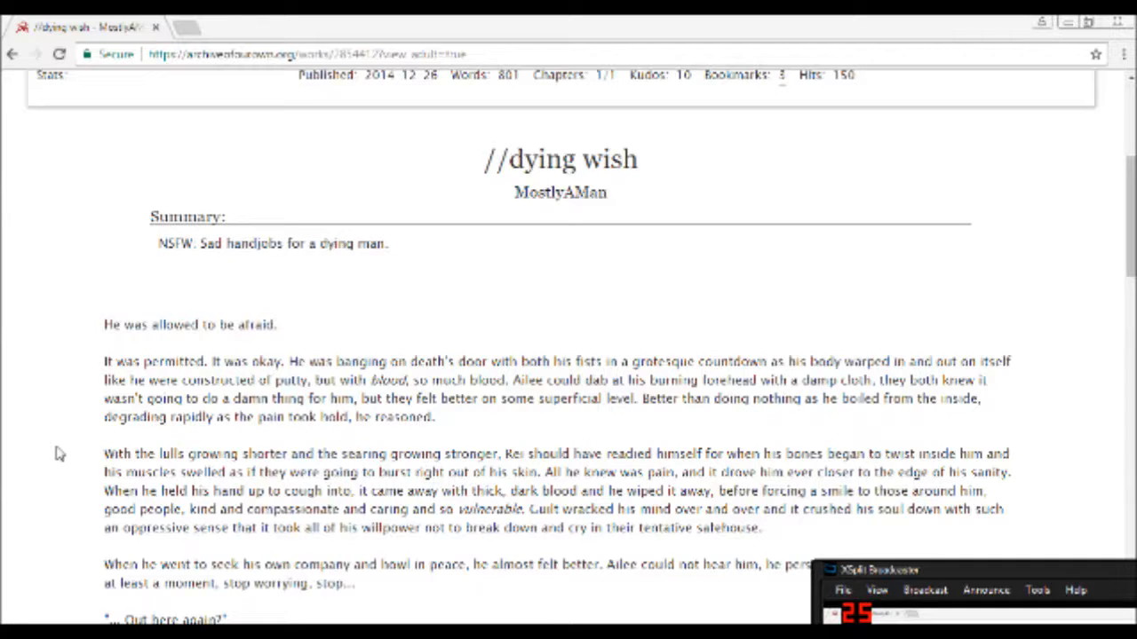
# Focus the '//dying wish' story page and scroll down to the first dialogue lines
pyautogui.click(799, 29)
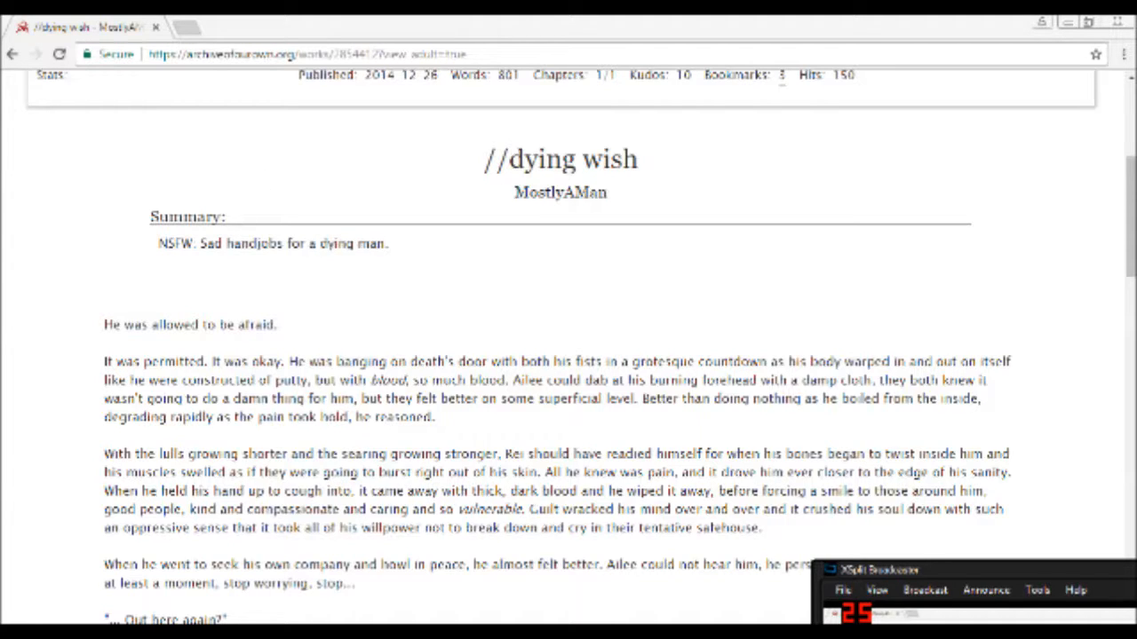
pyautogui.moveTo(462, 263)
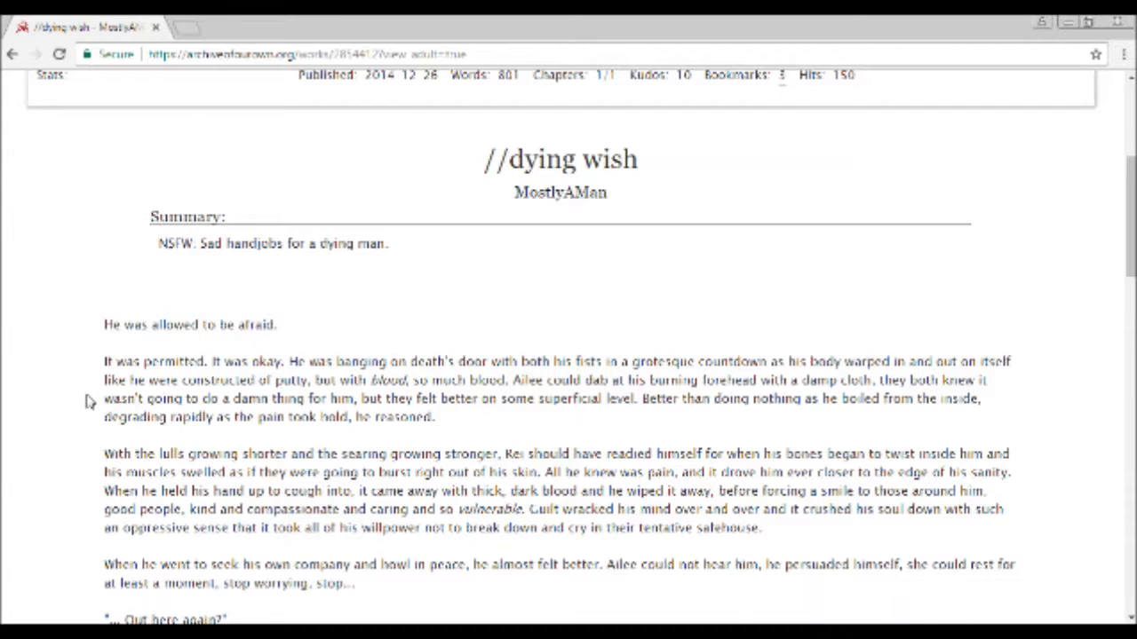
pyautogui.scroll(-3)
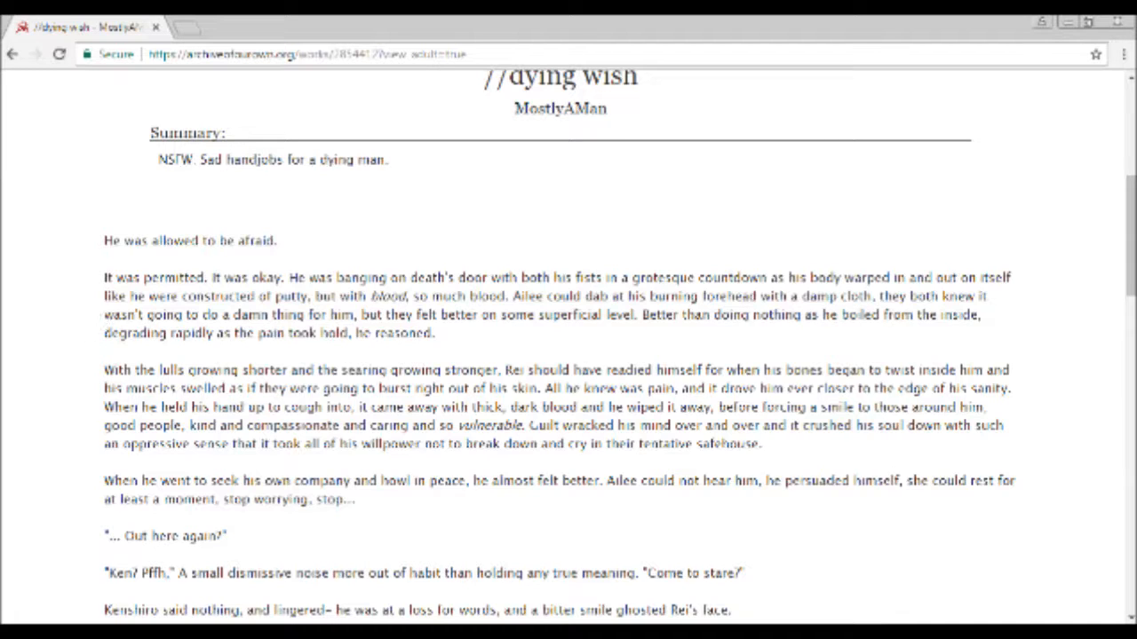
pyautogui.moveTo(99, 351)
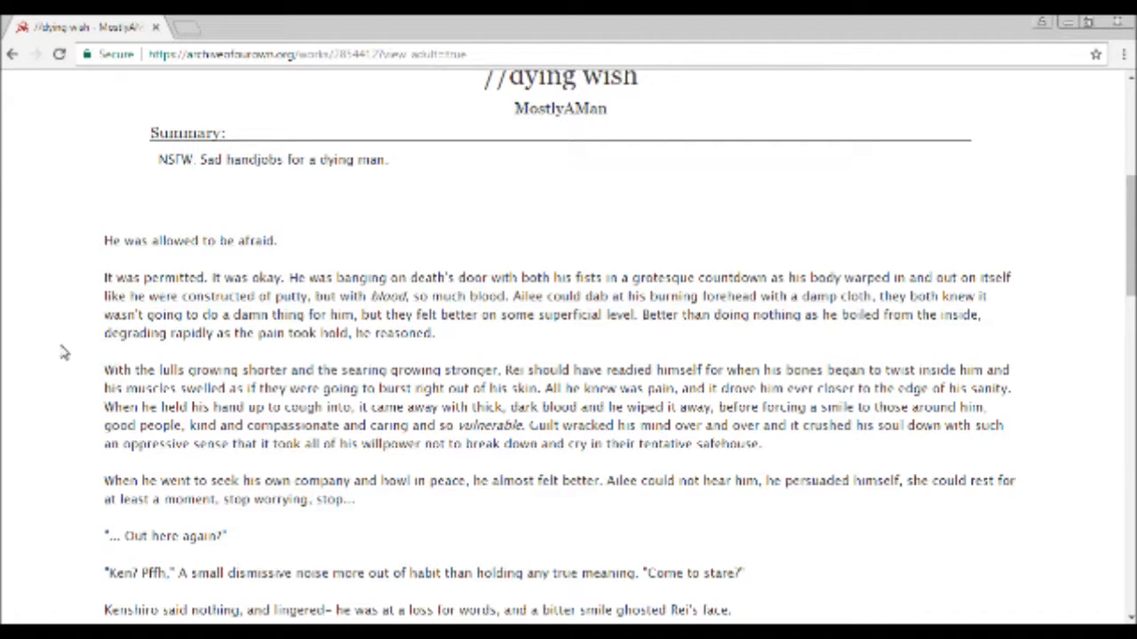
pyautogui.moveTo(21, 324)
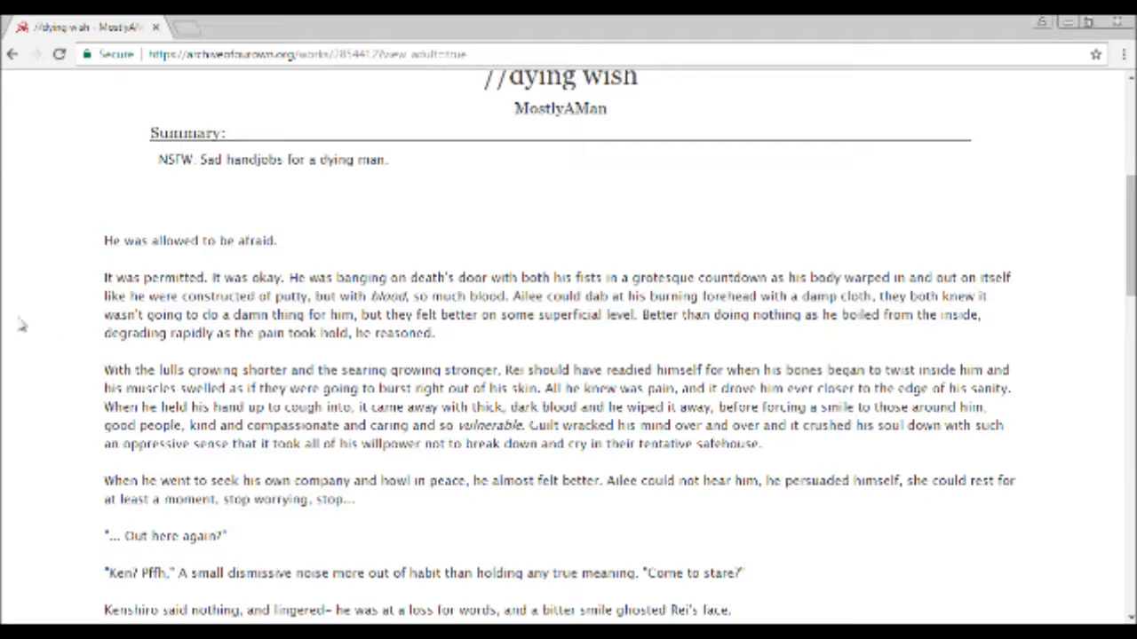
pyautogui.moveTo(224, 359)
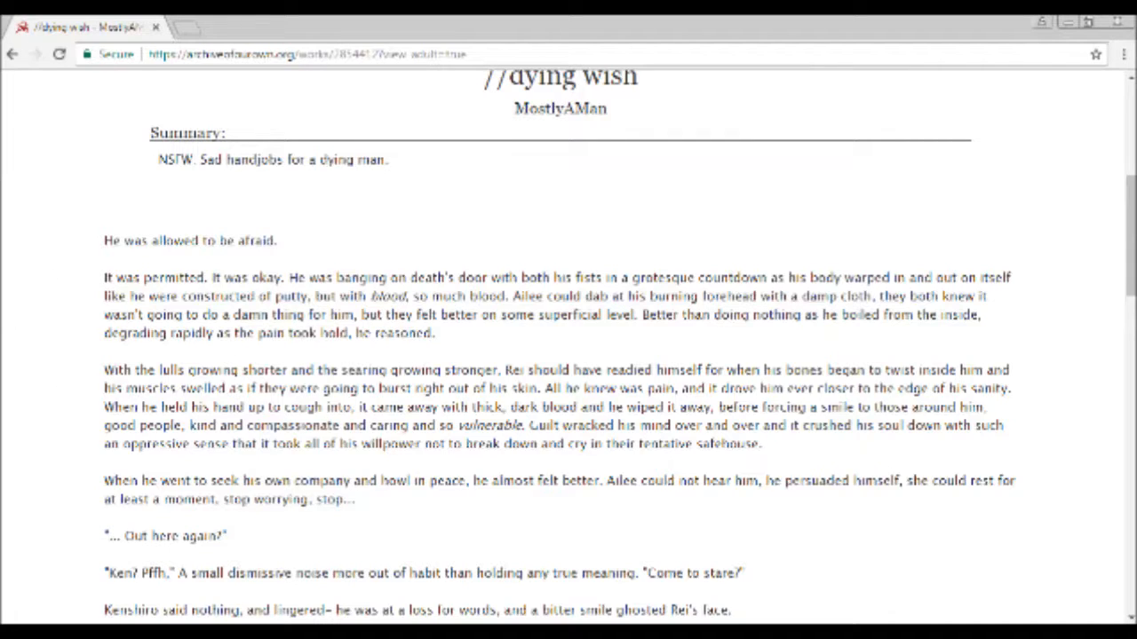
pyautogui.moveTo(529, 362)
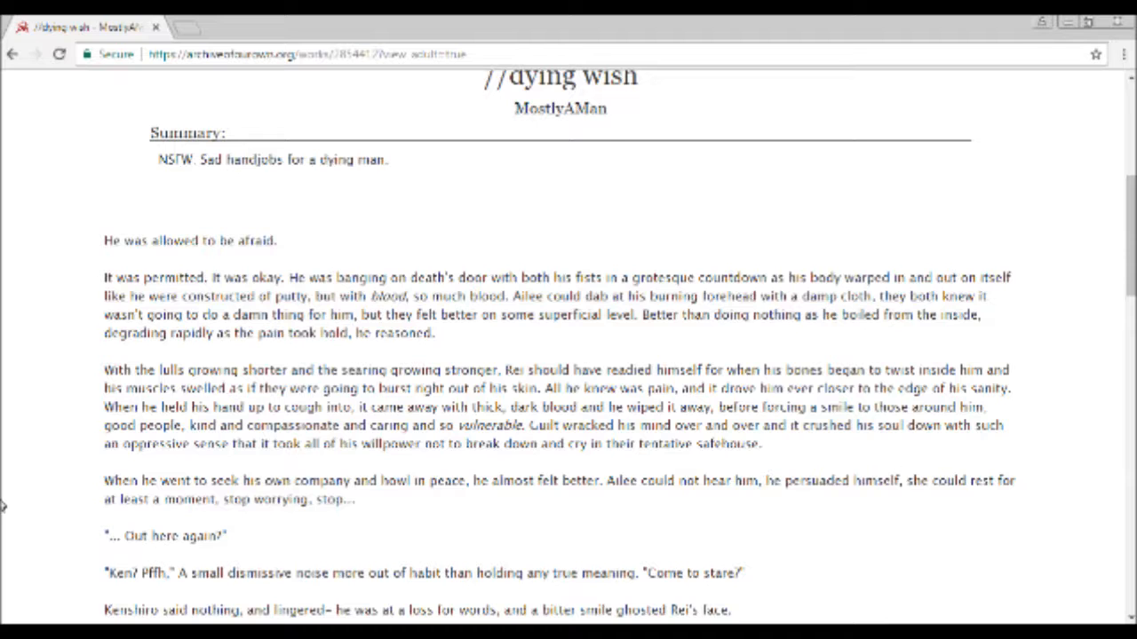
# Scroll down the story until "You have to help me out, Ken. Please?" is near the bottom
pyautogui.scroll(-3)
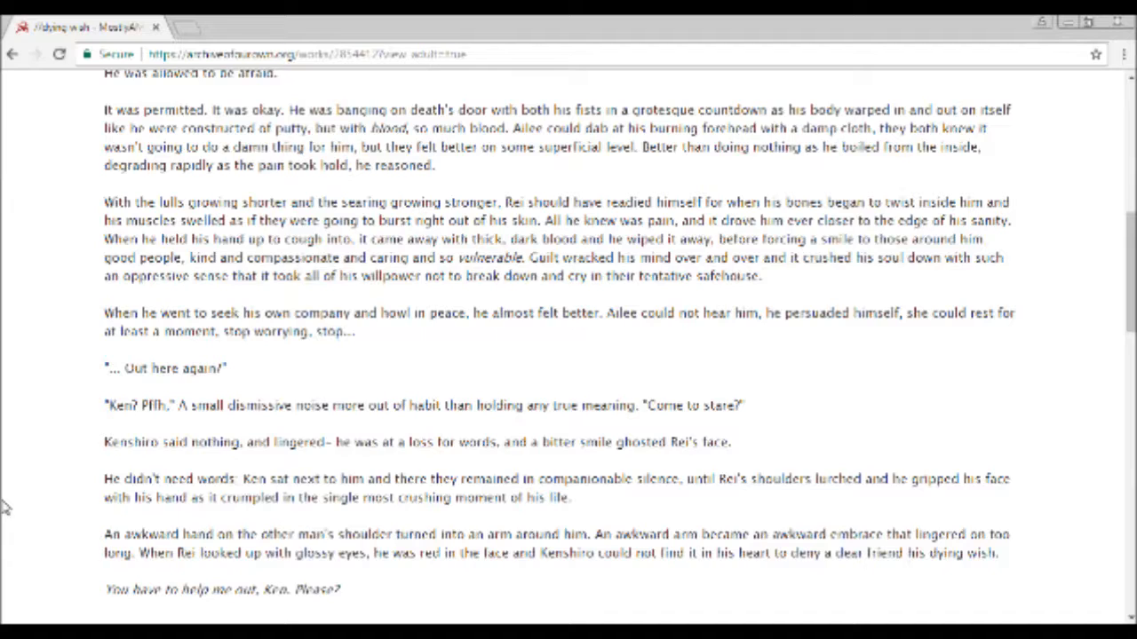
pyautogui.scroll(-3)
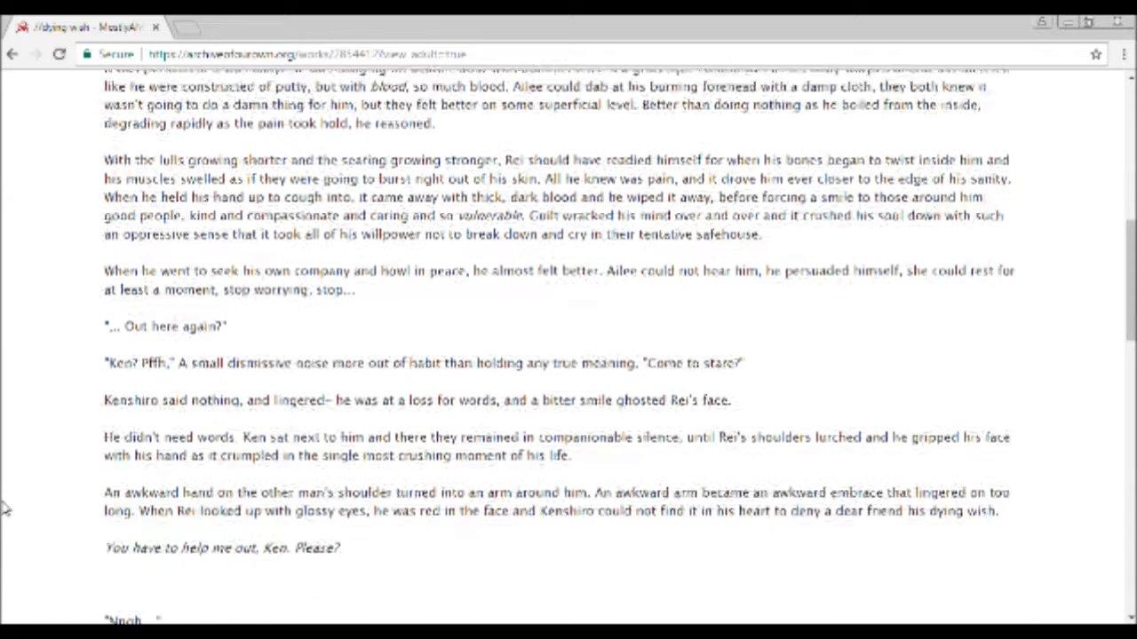
pyautogui.scroll(-3)
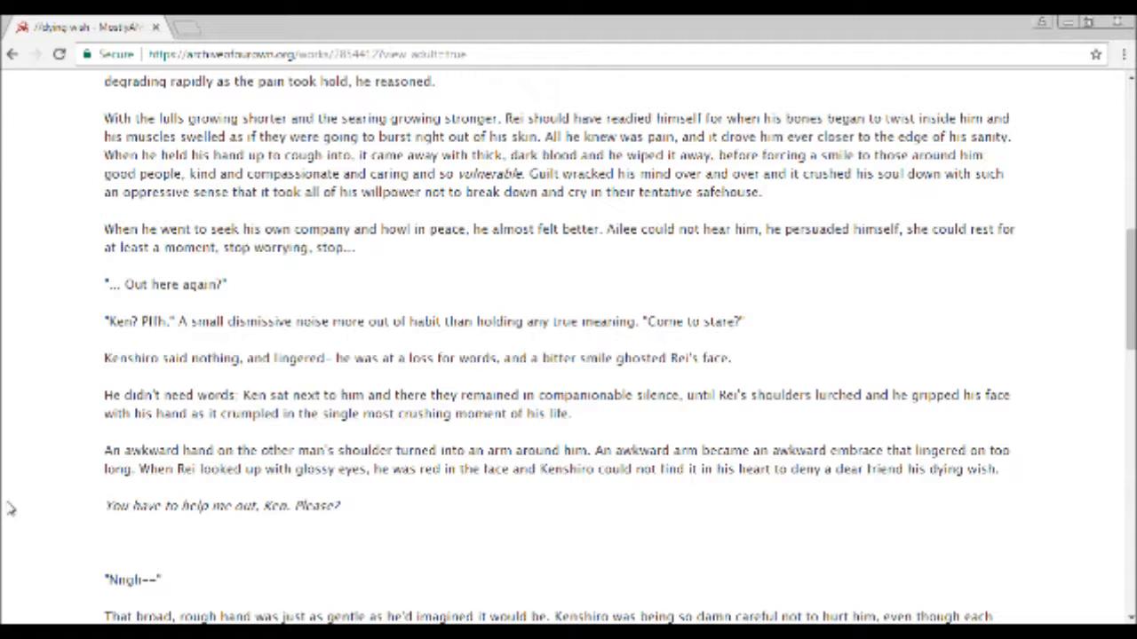
# Scroll down so the paragraphs after "Nngh--" through Ken's cry of pain come into view
pyautogui.scroll(-3)
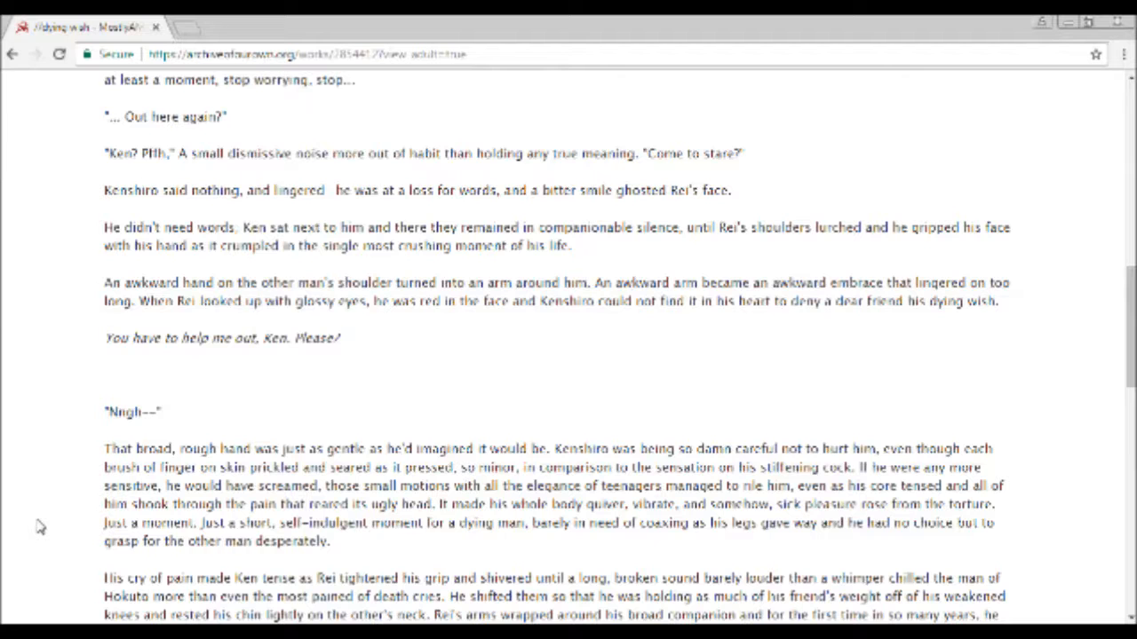
pyautogui.scroll(-3)
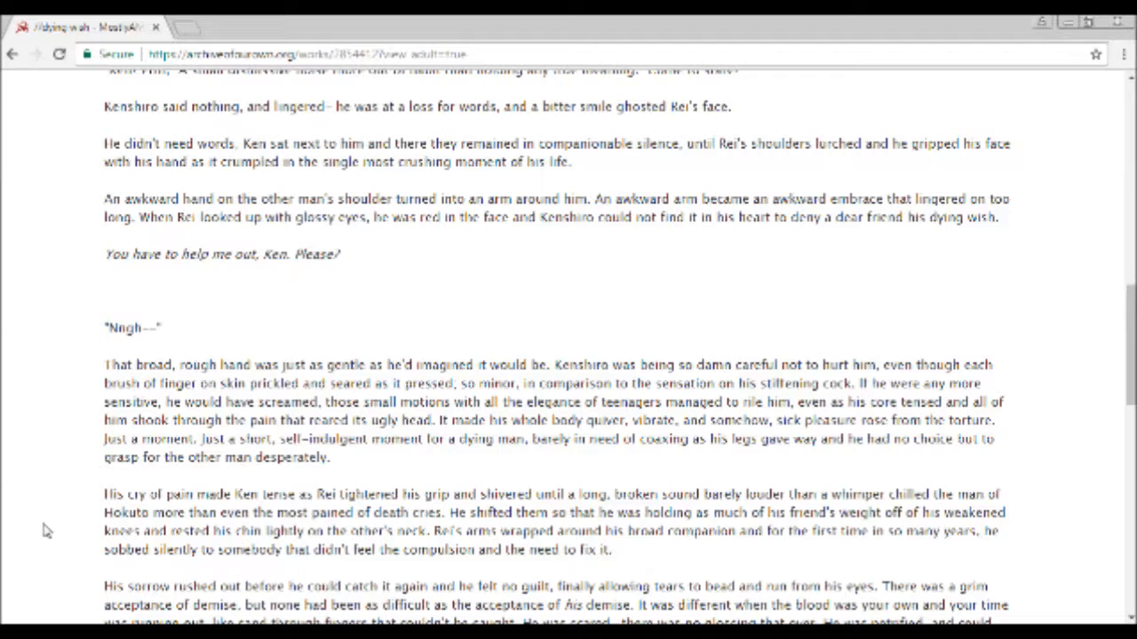
# Scroll down to the paragraph beginning "Rei's thoughts were muddy"
pyautogui.scroll(-3)
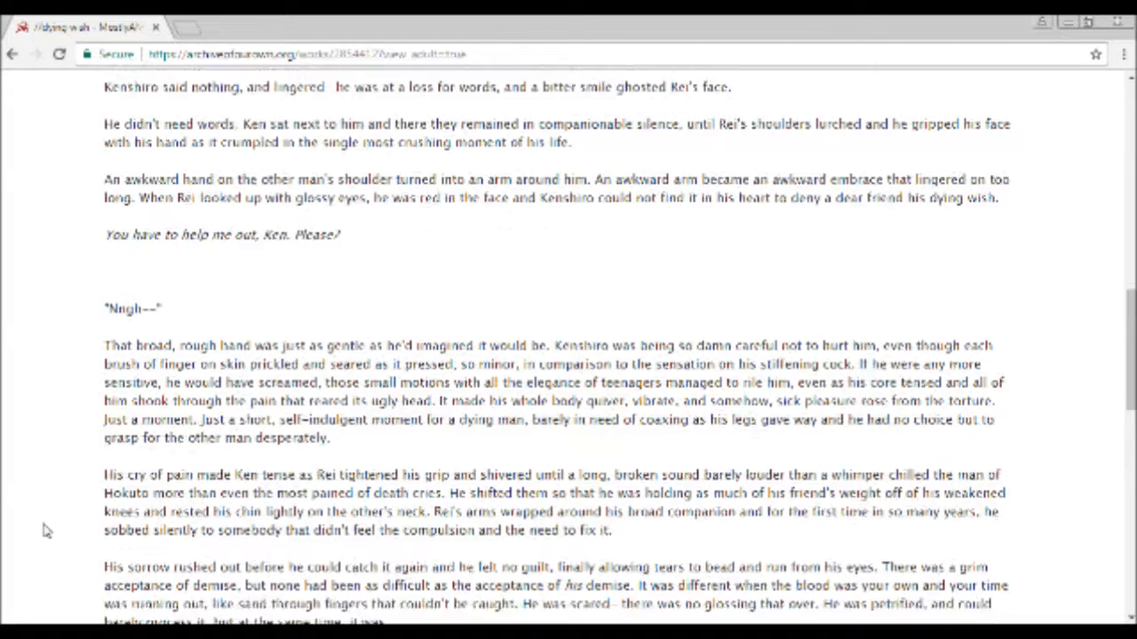
pyautogui.scroll(-3)
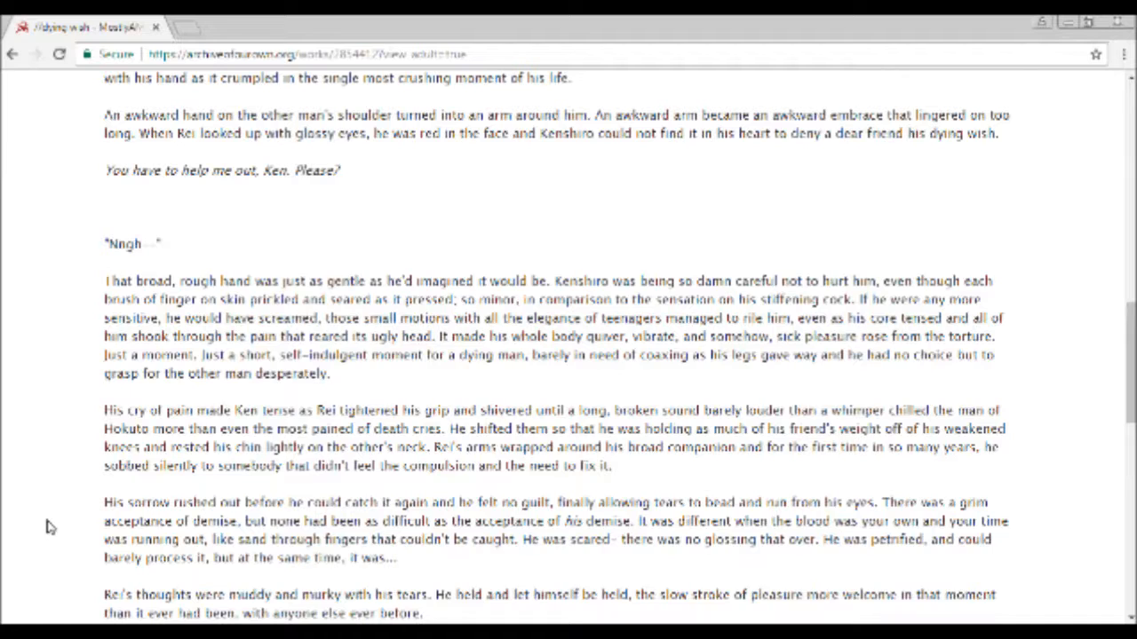
# Scroll to the story's end at Rei's thankful kiss before Discord appears over the page
pyautogui.scroll(-3)
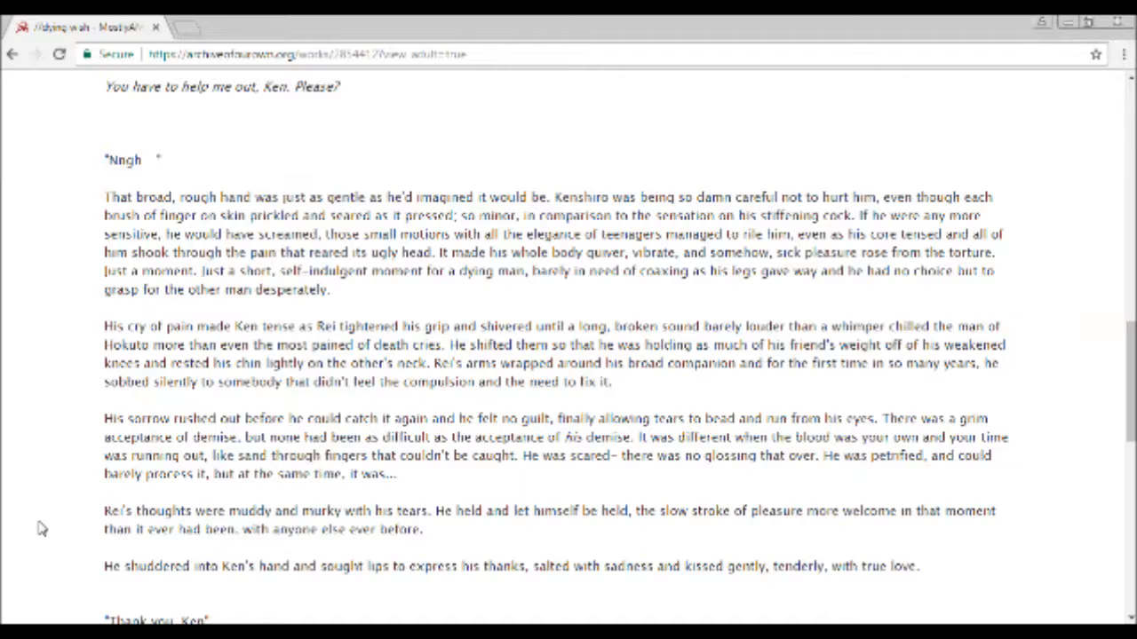
pyautogui.moveTo(43, 522)
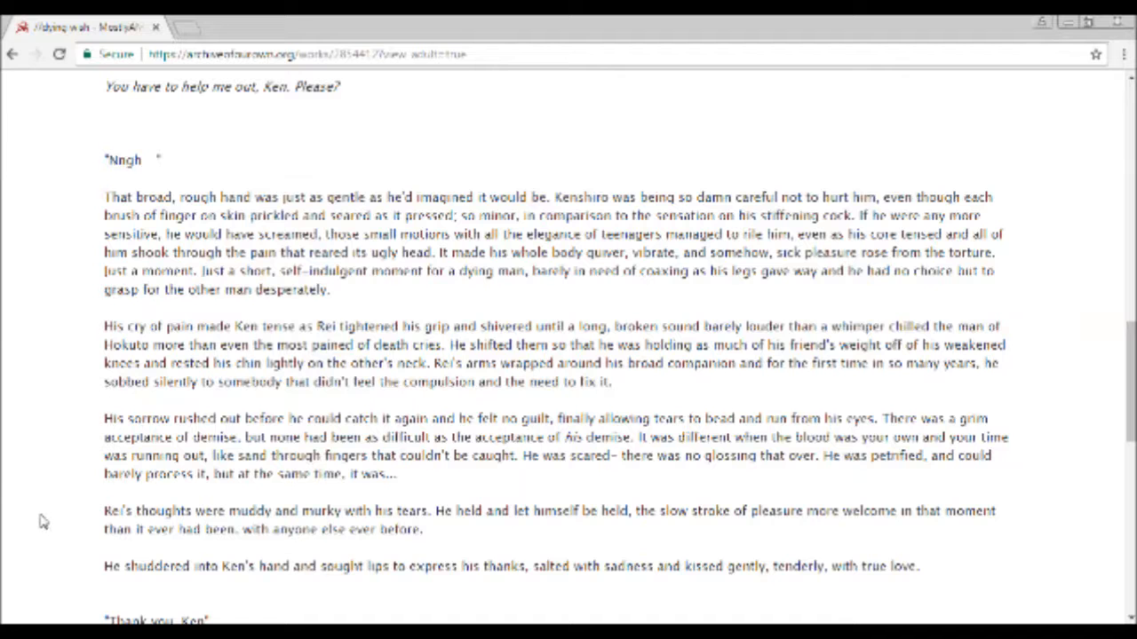
pyautogui.scroll(-3)
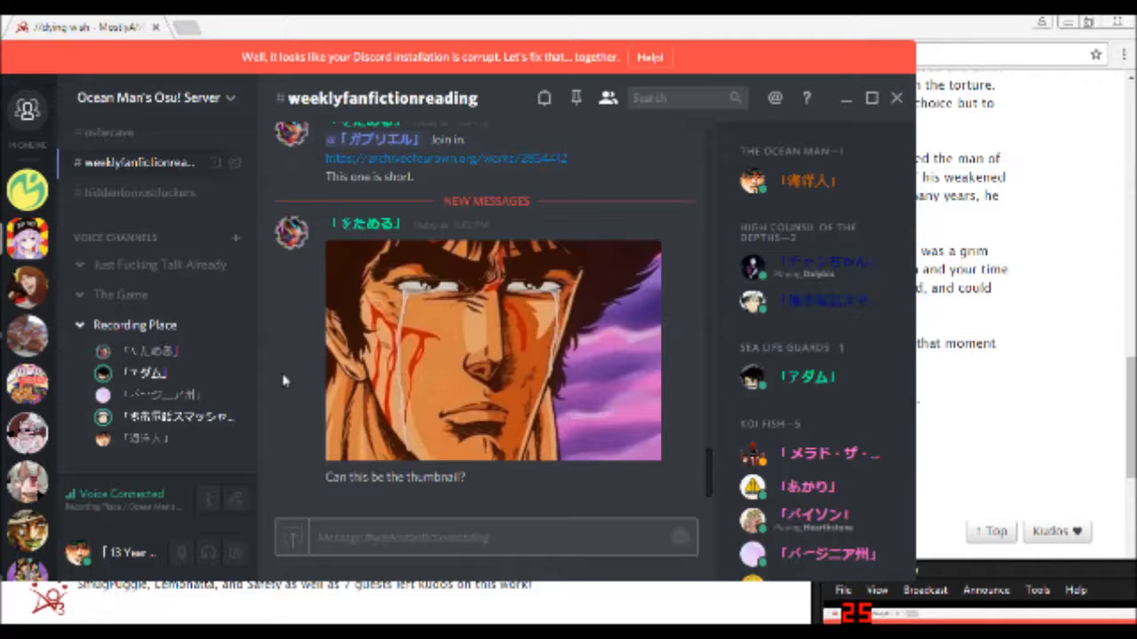
pyautogui.moveTo(447, 263)
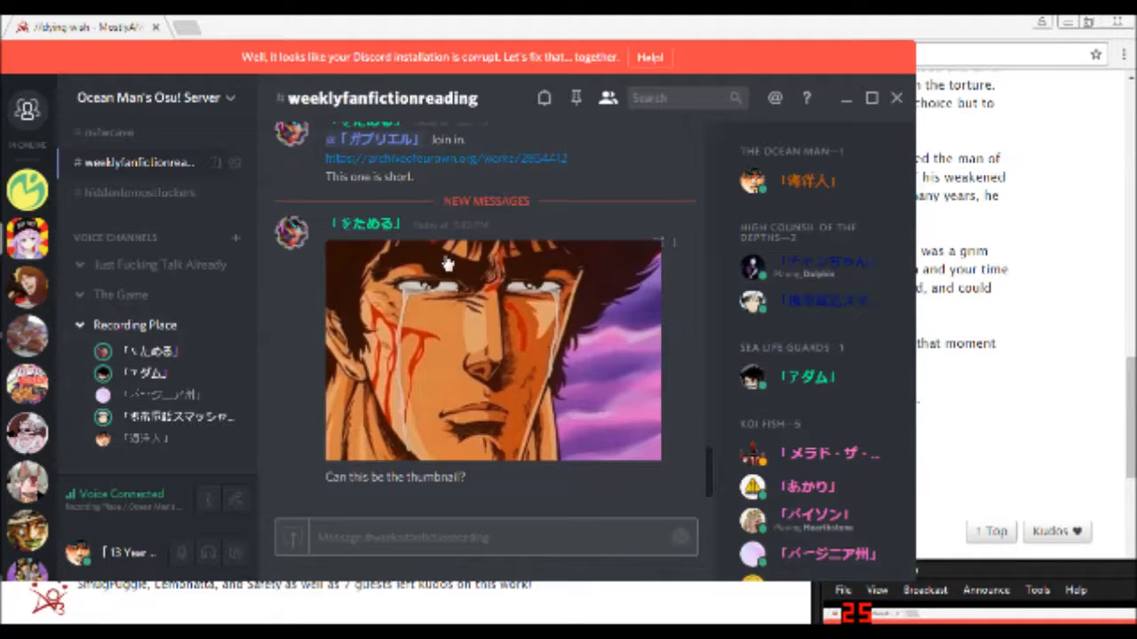